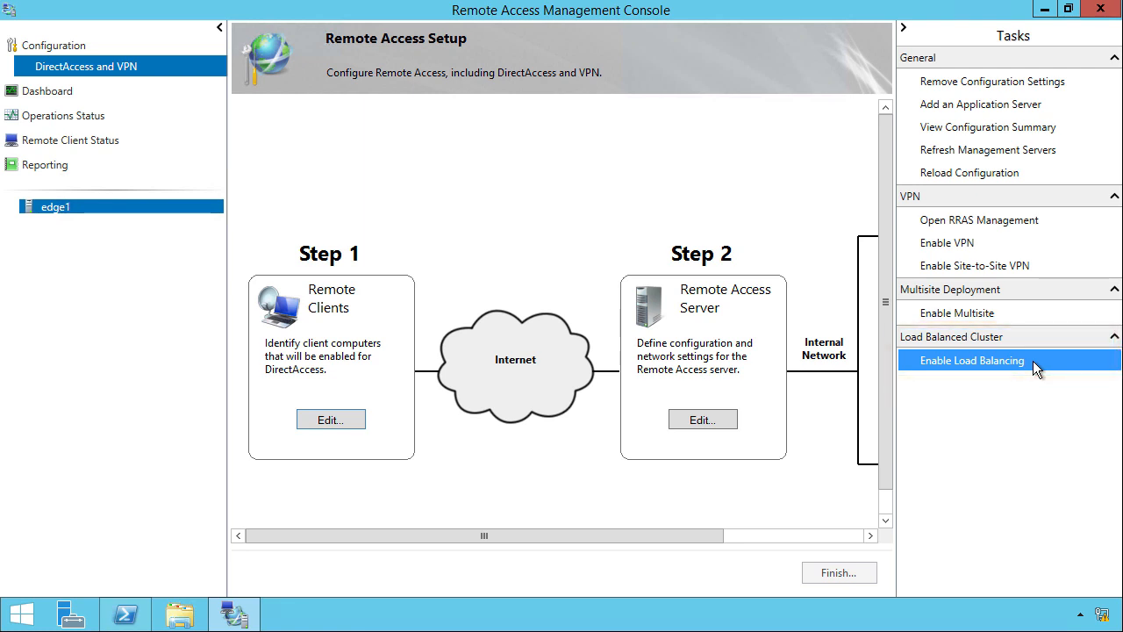
Step: Run Install-WindowsFeature NLB -IncludeManagementTools in PowerShell to install Network Load Balancing
click(972, 360)
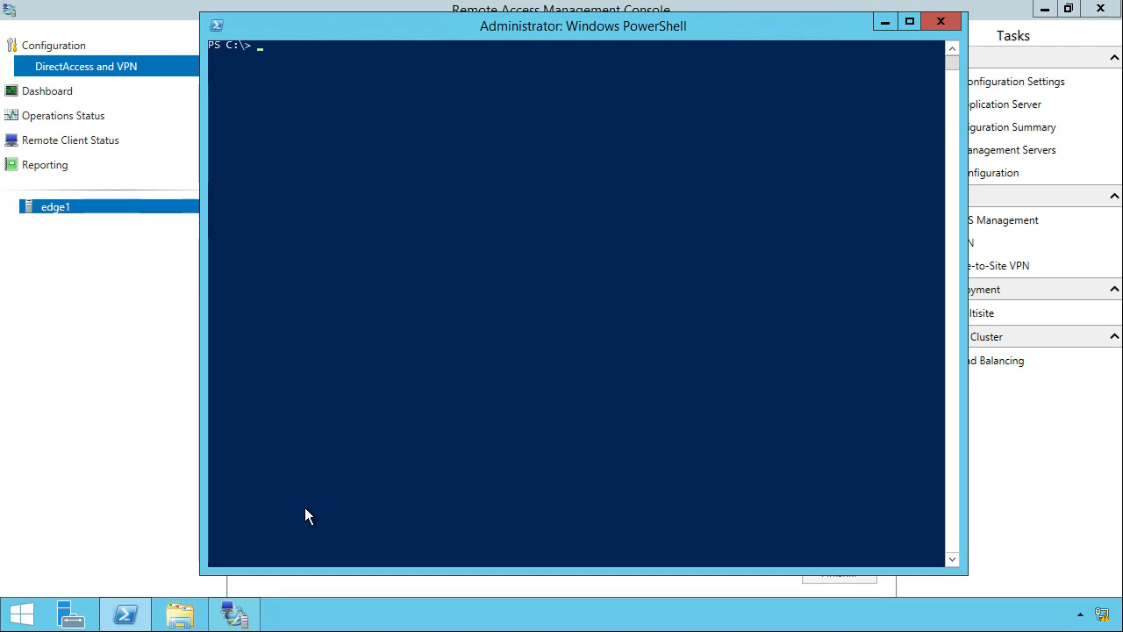
text(i)
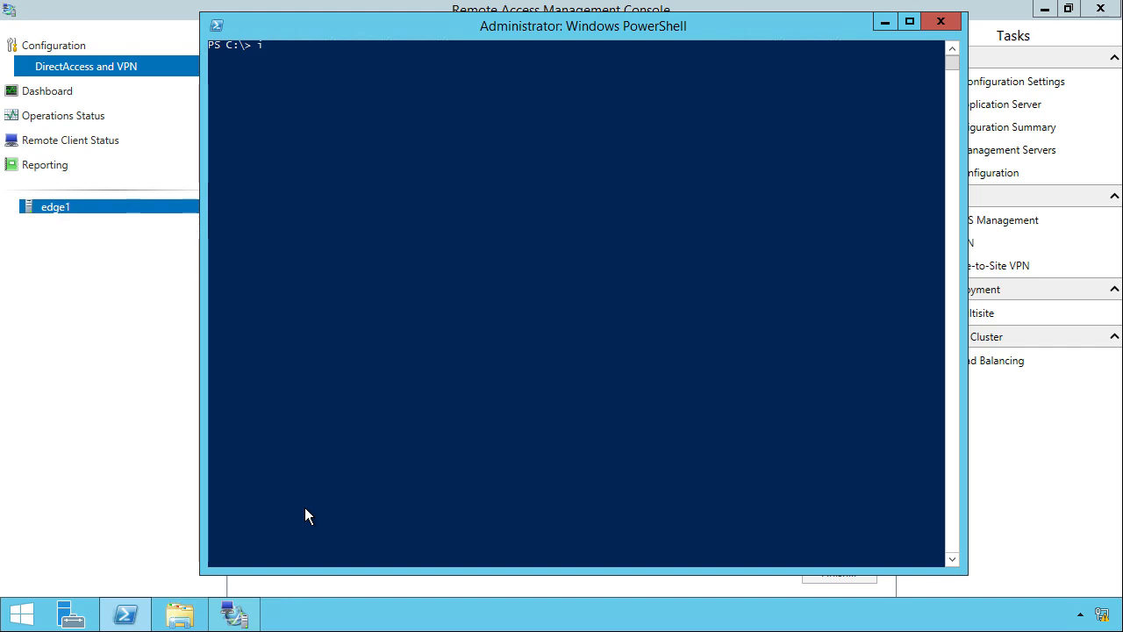
text(nstall-WindowsFeature N)
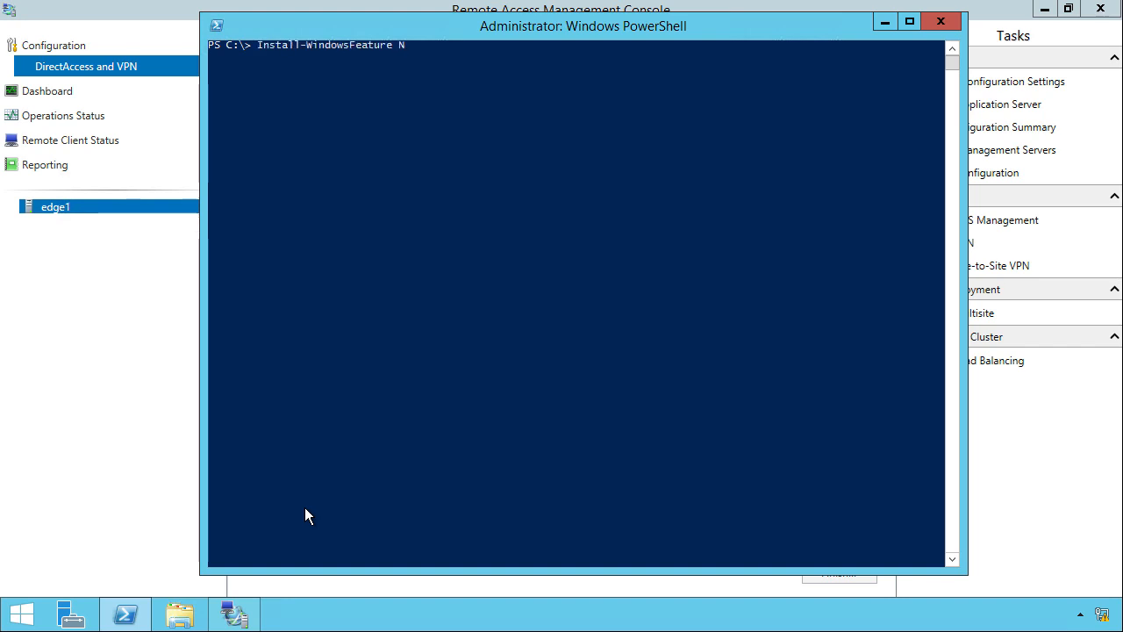
text(LB -includeManagementTools)
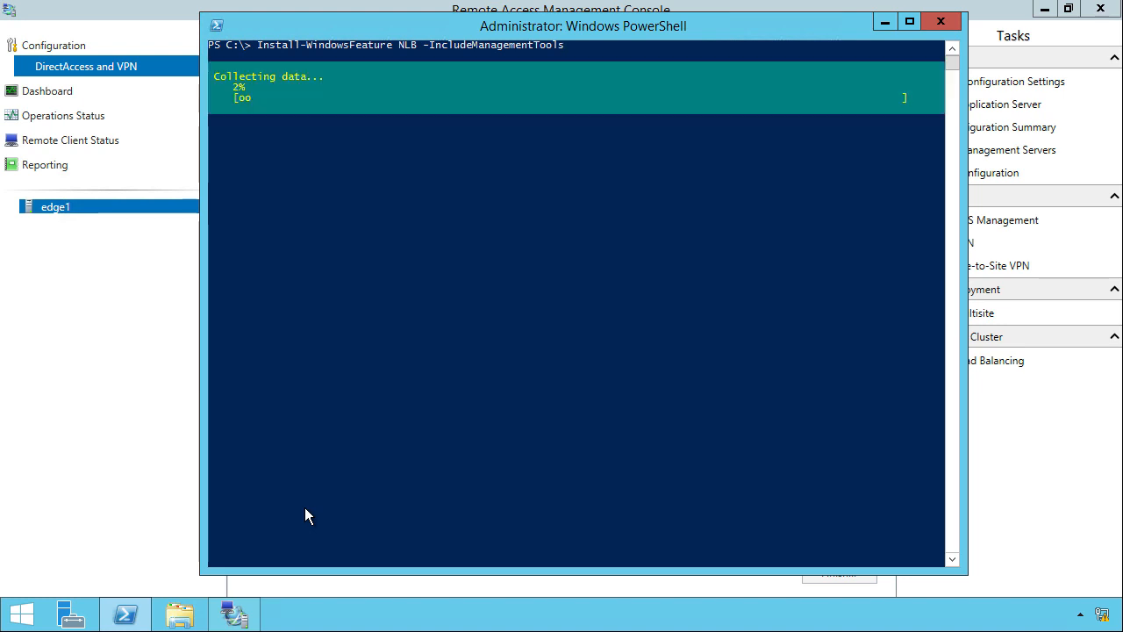
Step: Start the Enable Load Balancing wizard for edge1 and select Use an external load balancer
click(972, 359)
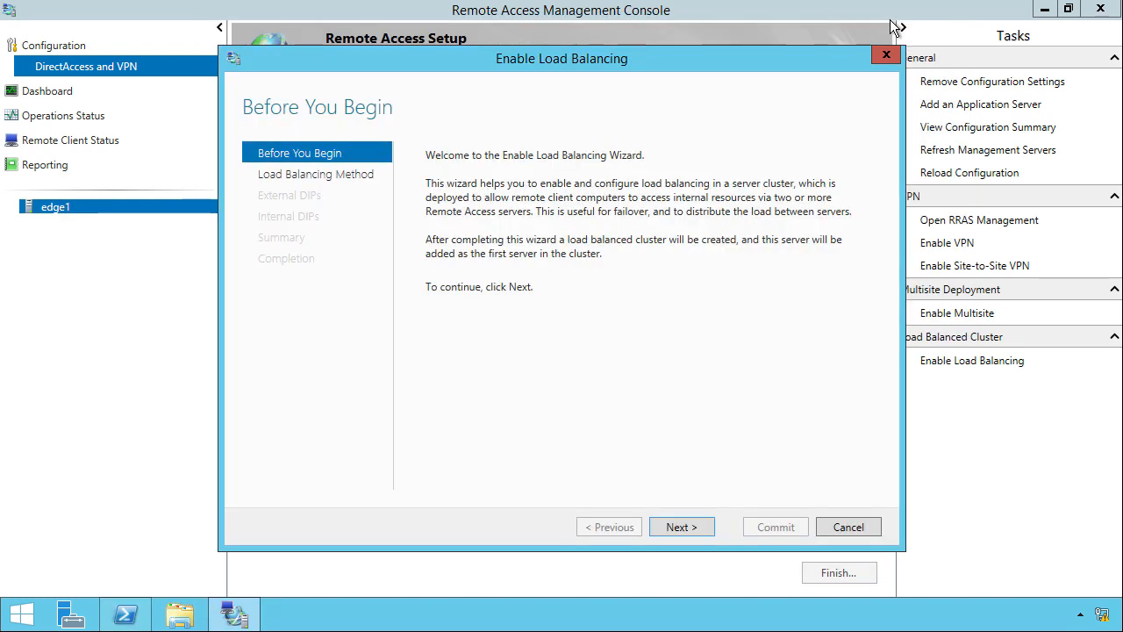
mouse_move(703, 466)
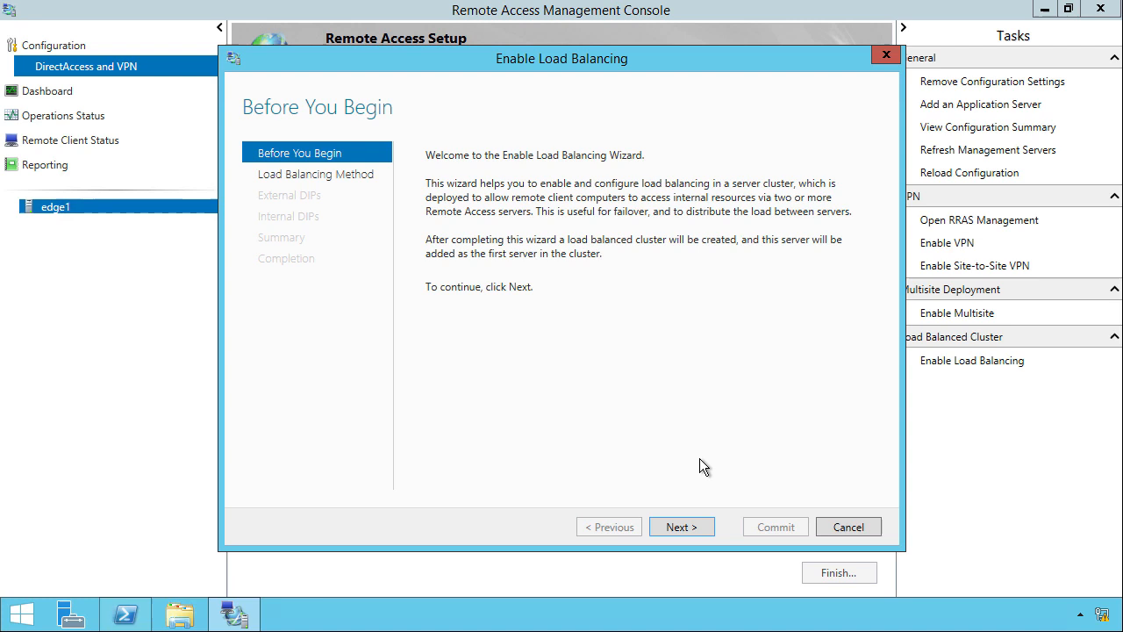
click(682, 526)
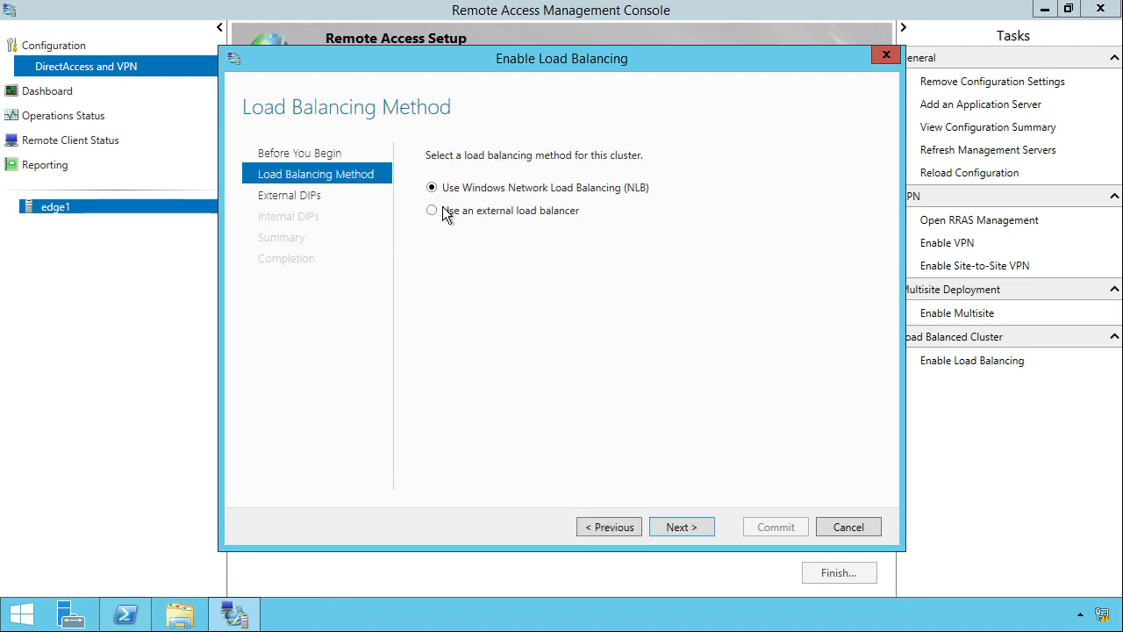
click(432, 210)
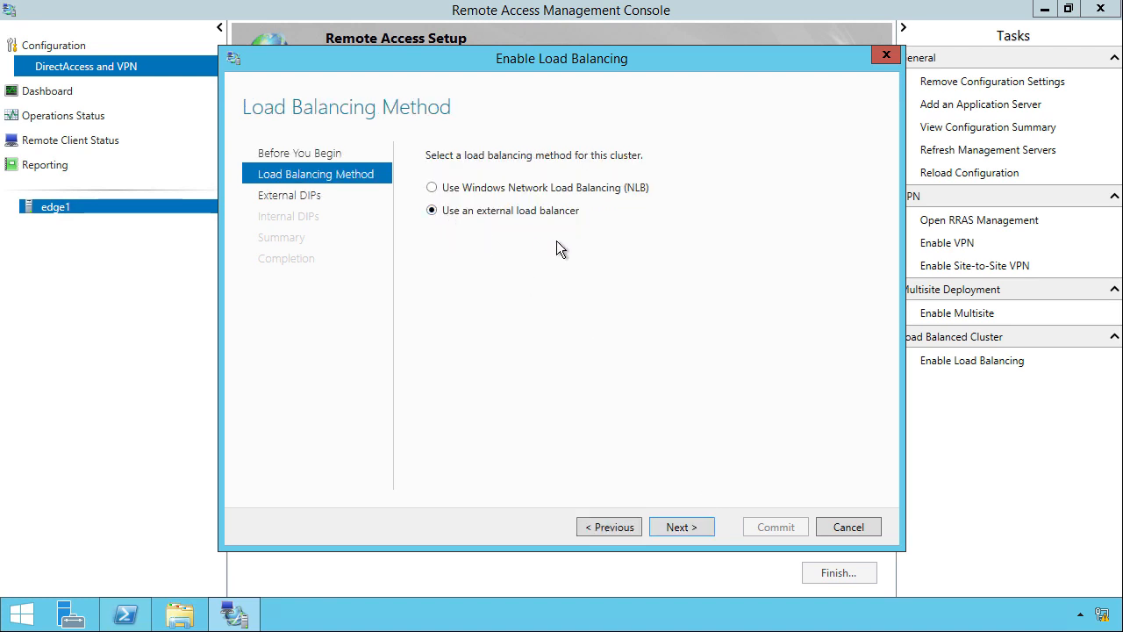
mouse_move(579, 265)
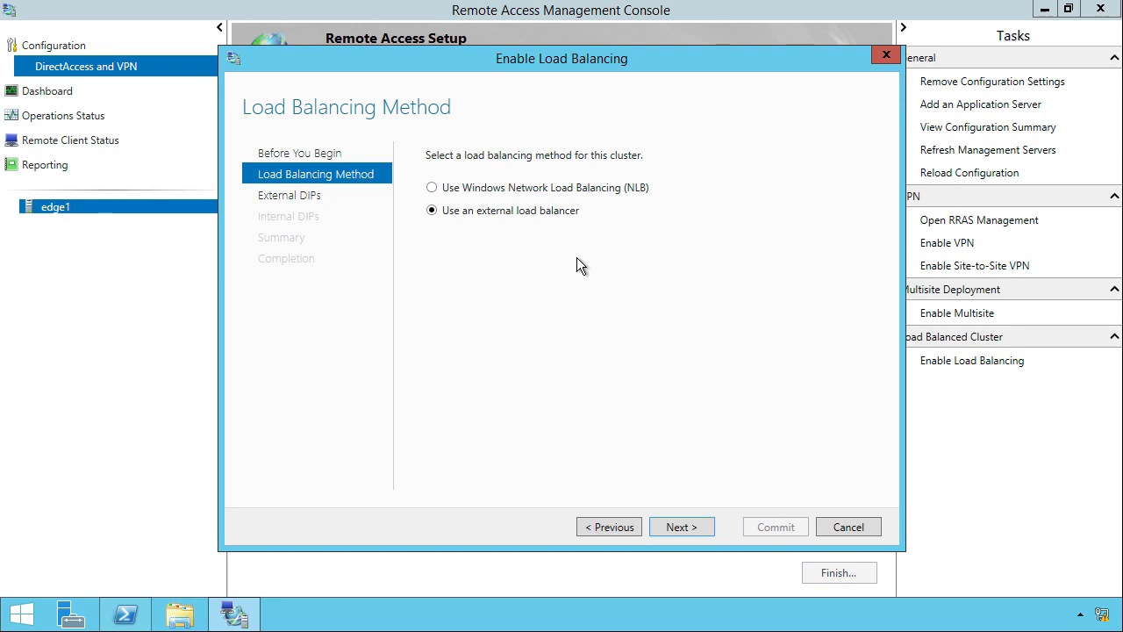
mouse_move(609, 261)
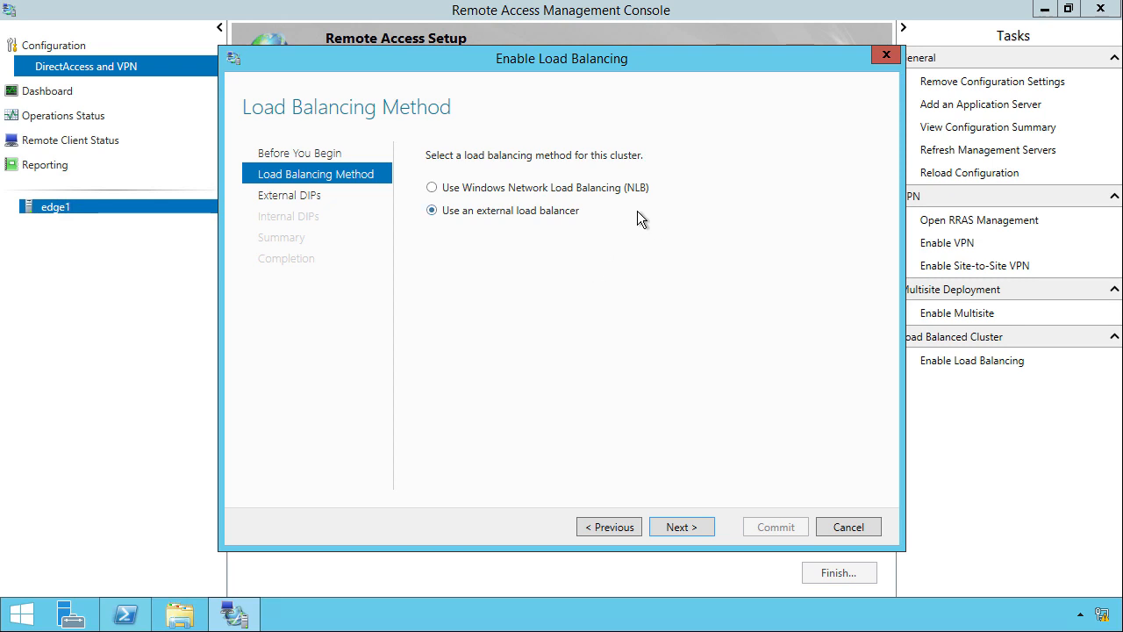
mouse_move(657, 223)
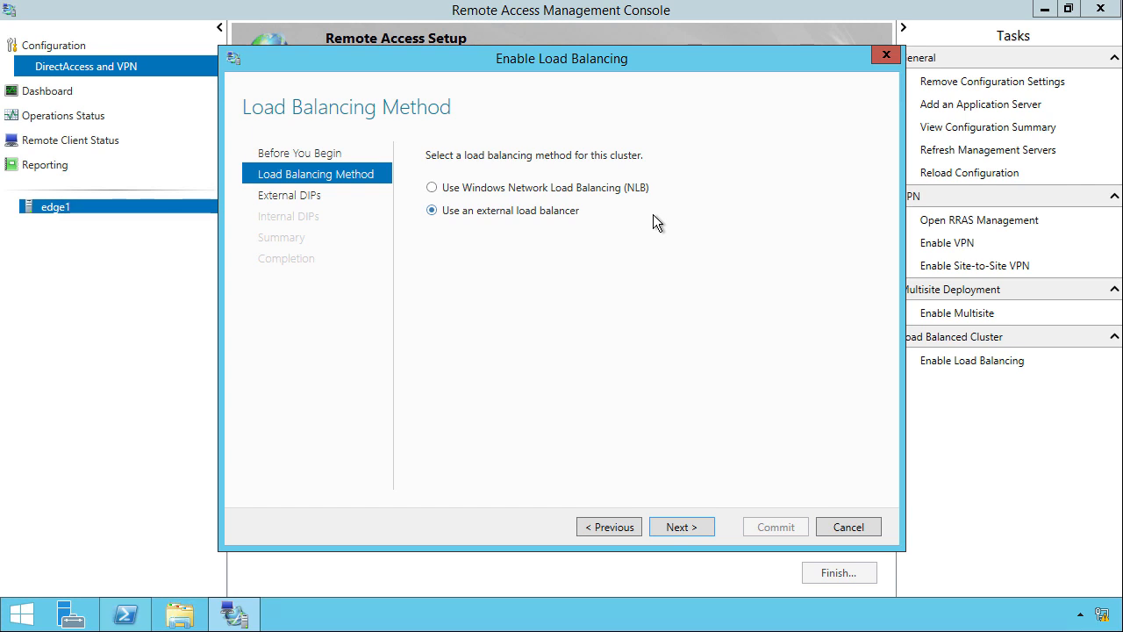
mouse_move(665, 224)
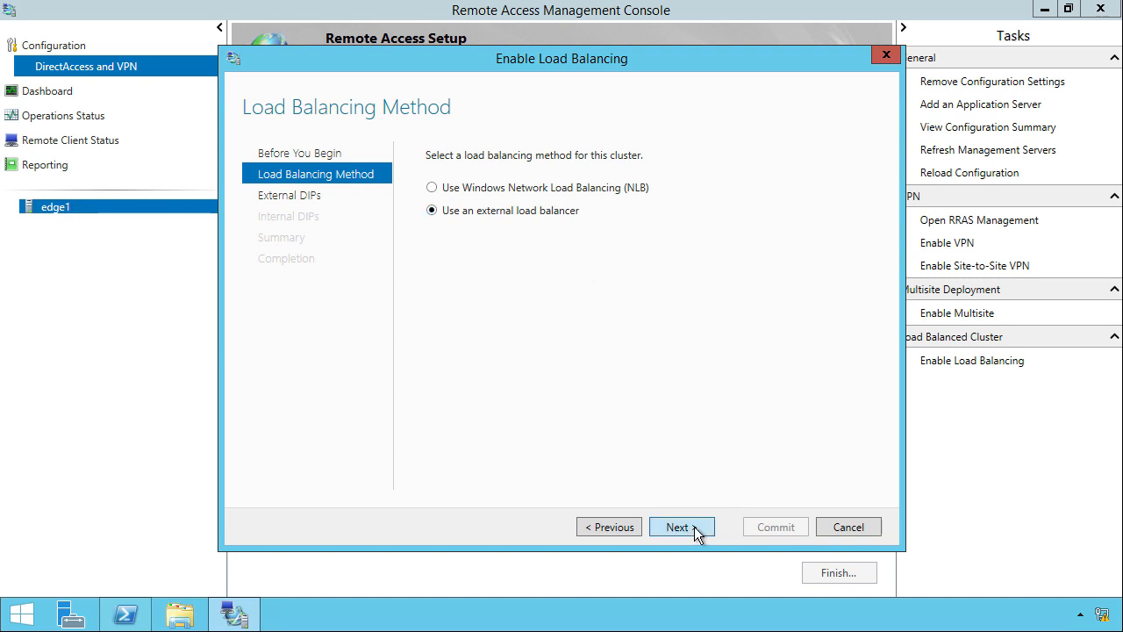
Step: Enter external DIP 192.168.1.241 and internal DIP 172.16.1.241, both with mask 255.255.255.0
click(682, 526)
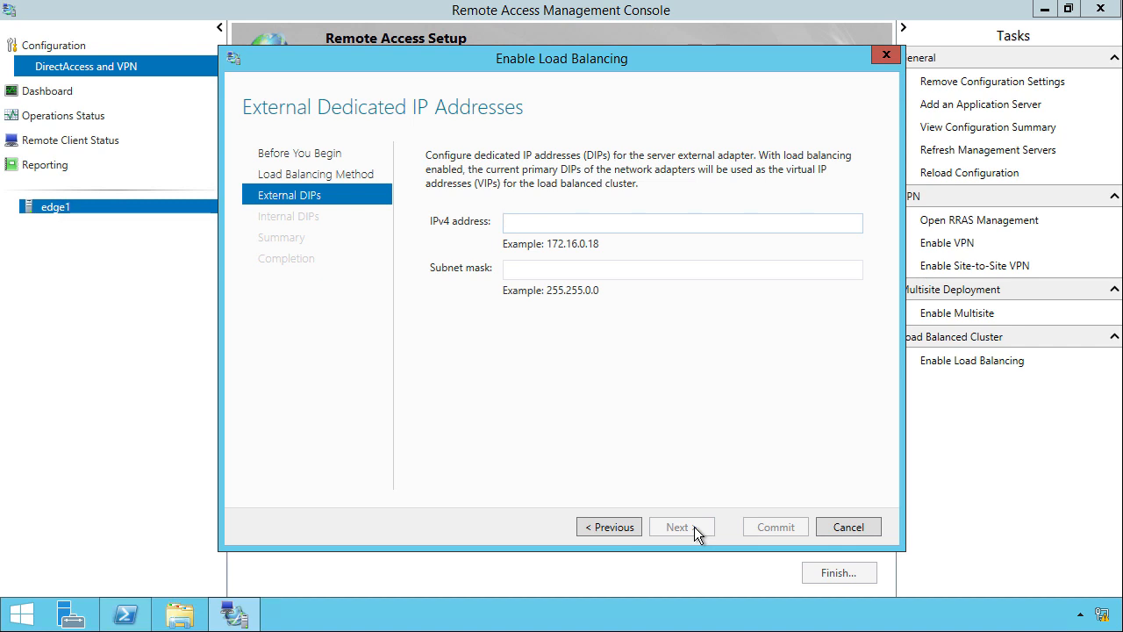
click(681, 222)
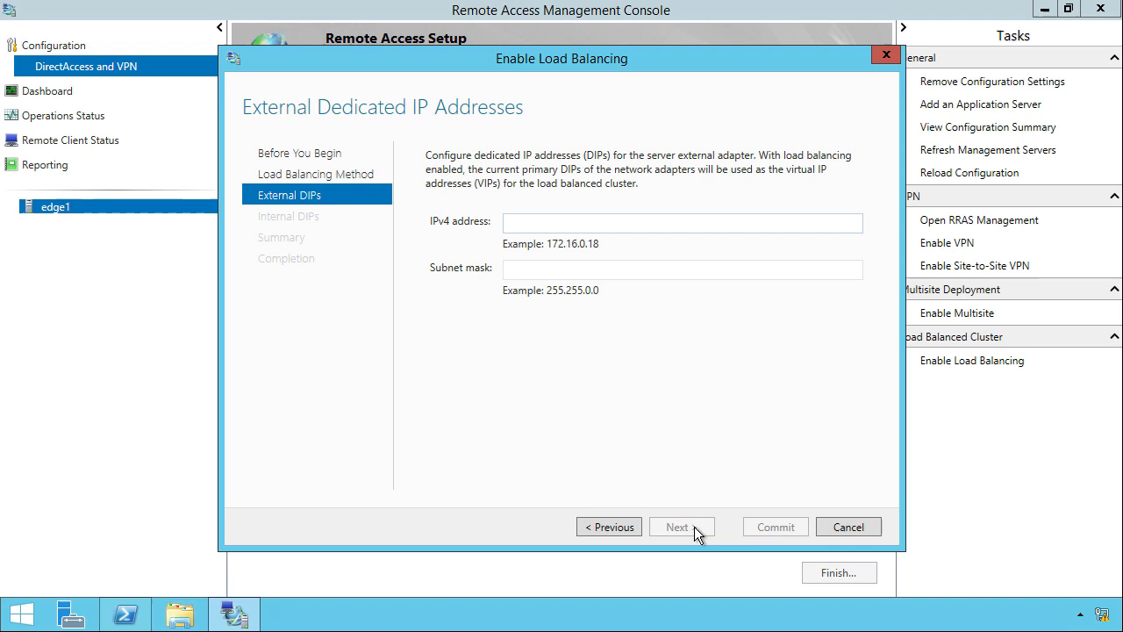
text(192.168.1.241)
click(683, 270)
text(255.255.255.0)
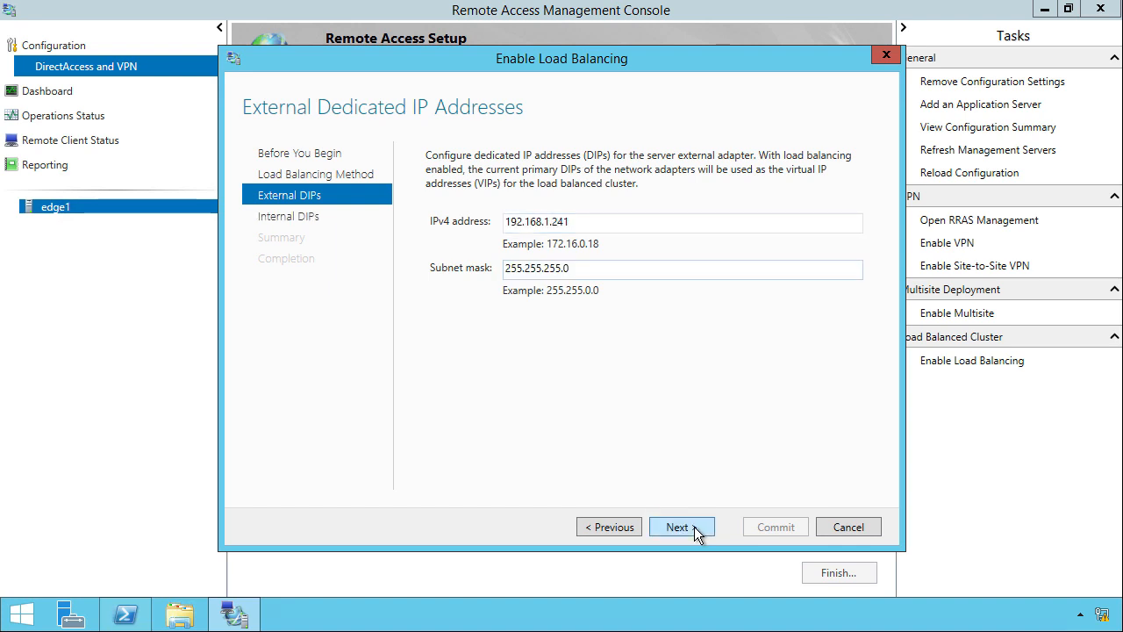
click(680, 526)
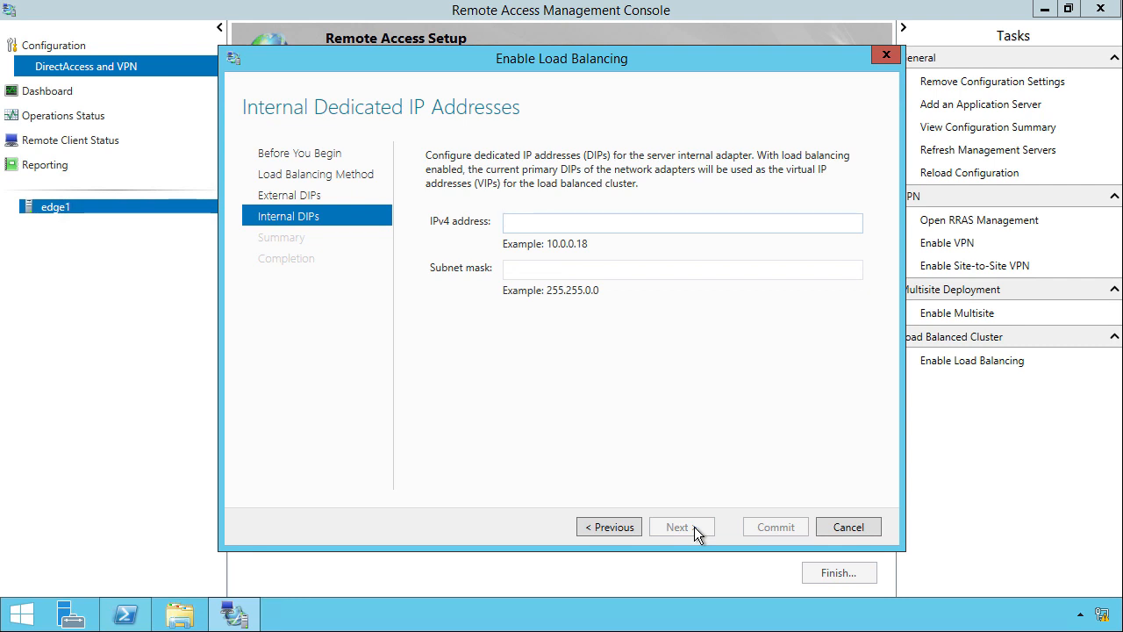
text(172.16.1.241)
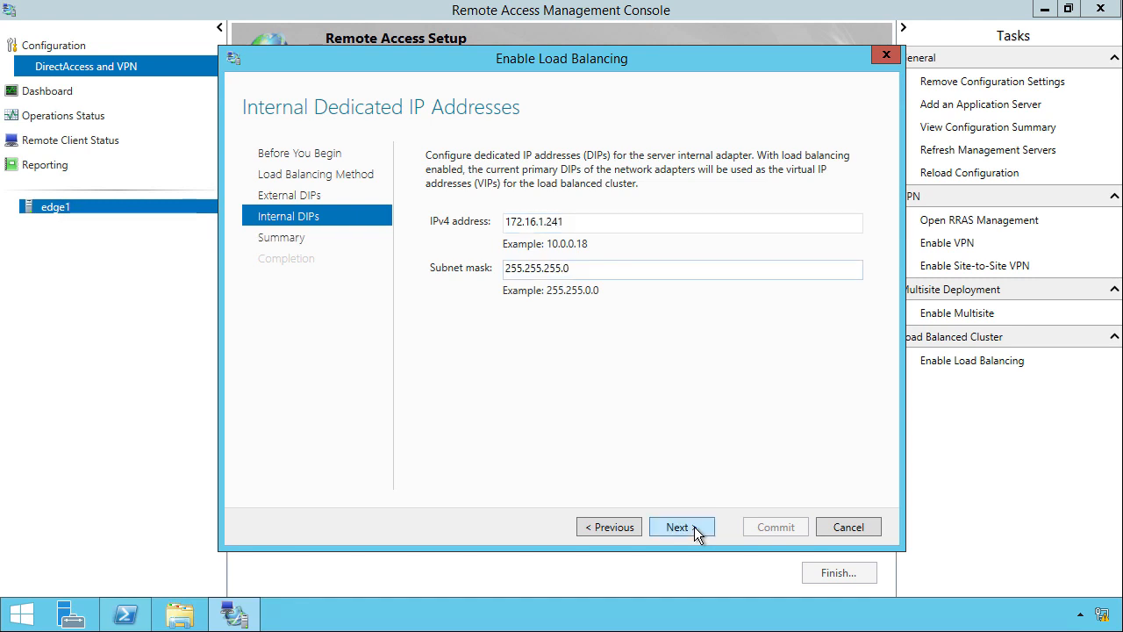
Step: Advance to the Summary showing external VIP 192.168.1.240 and internal VIP 172.16.1.240
click(681, 527)
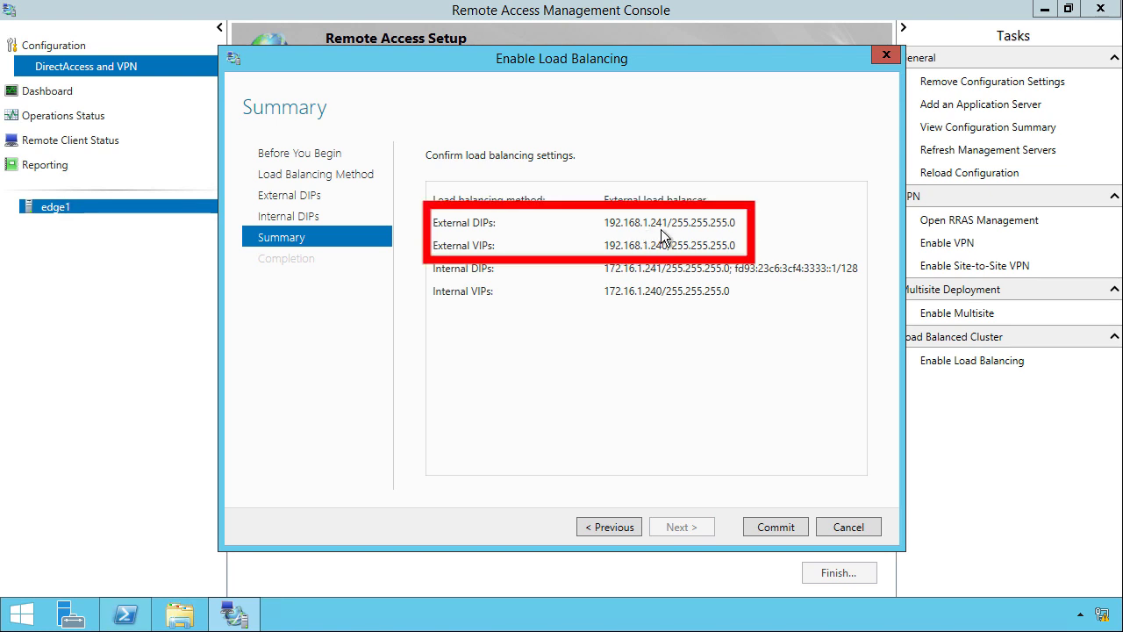
mouse_move(669, 269)
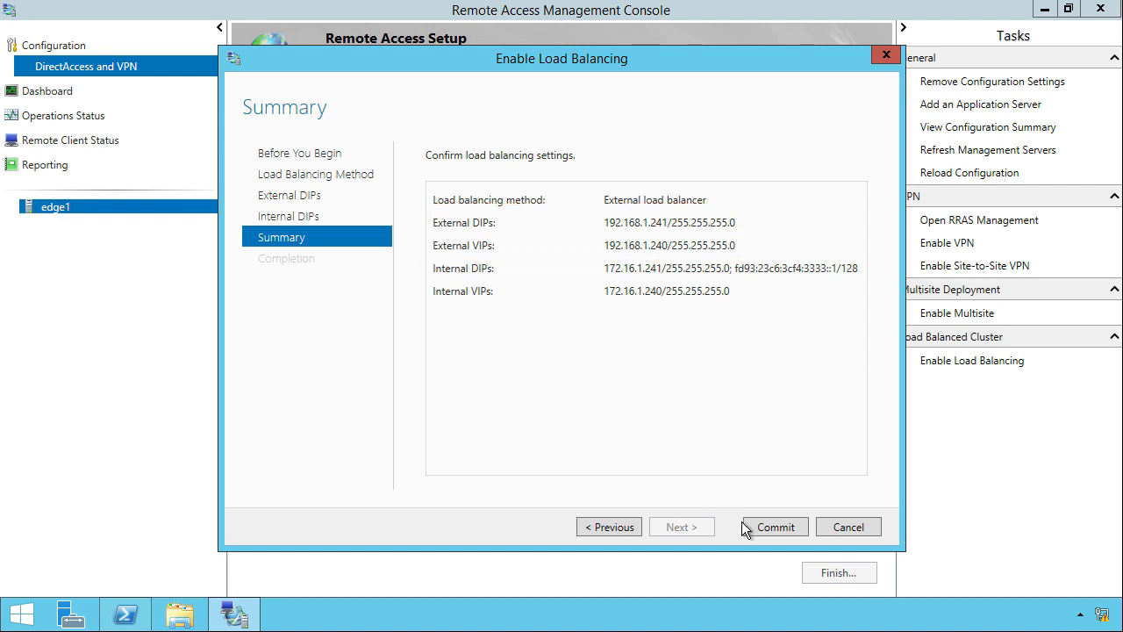
Step: Commit the load balancing settings, review the detailed steps, and close the wizard
click(775, 526)
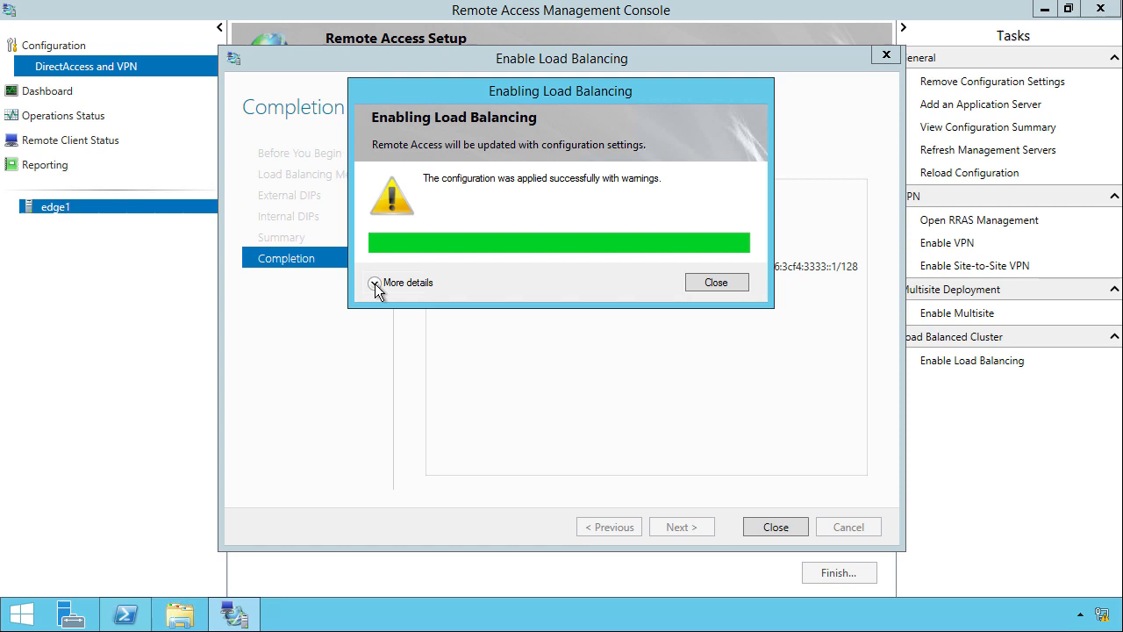
click(376, 283)
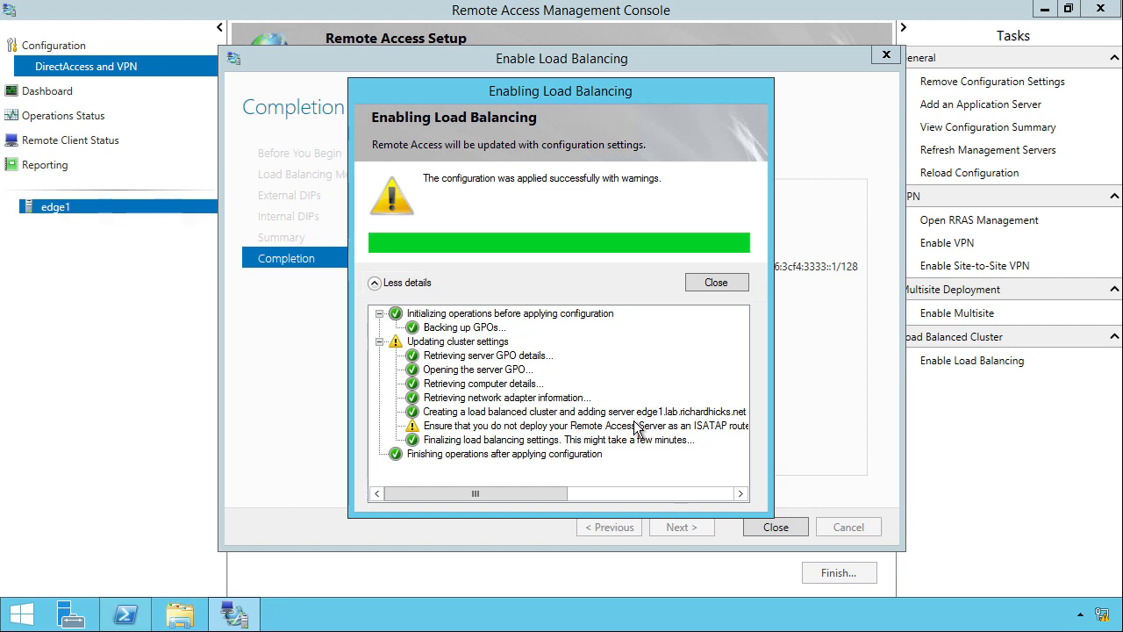
mouse_move(716, 282)
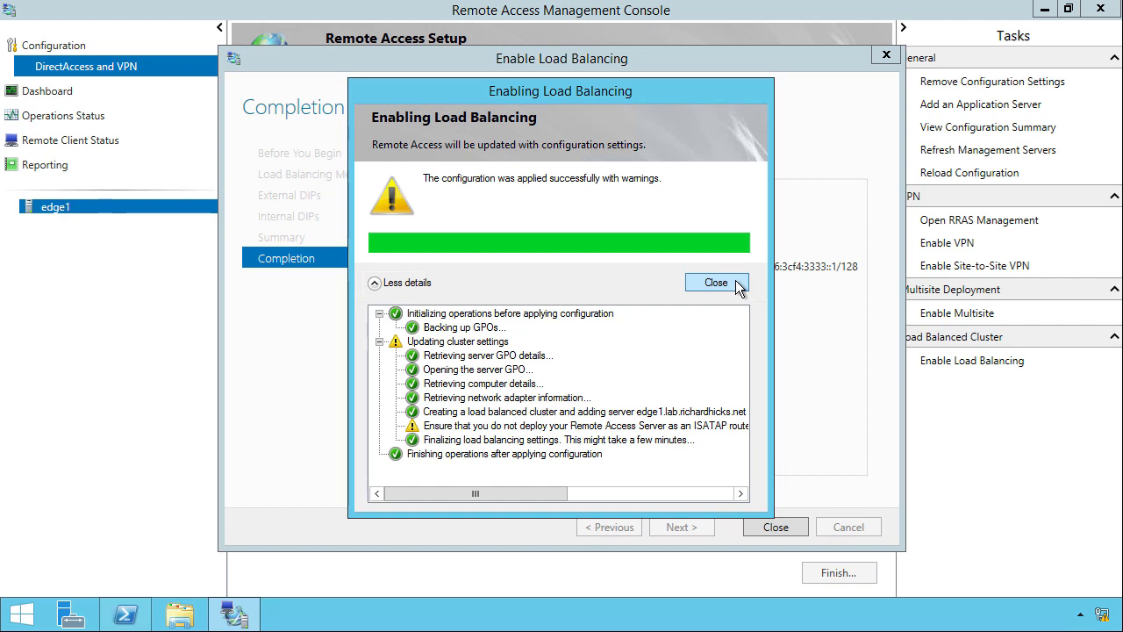
click(716, 283)
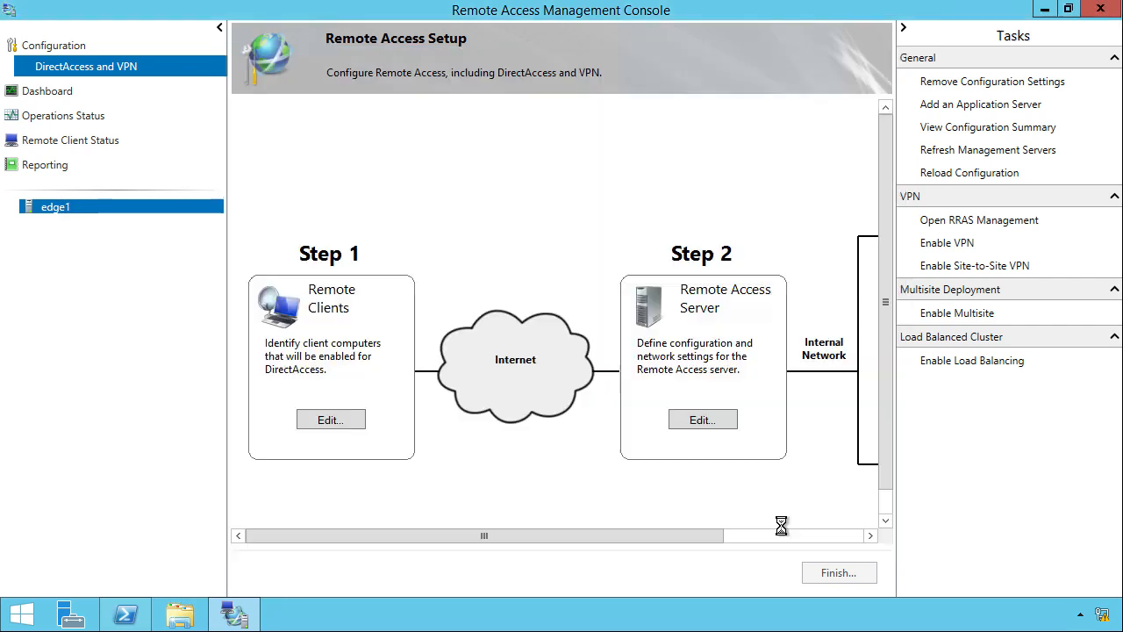